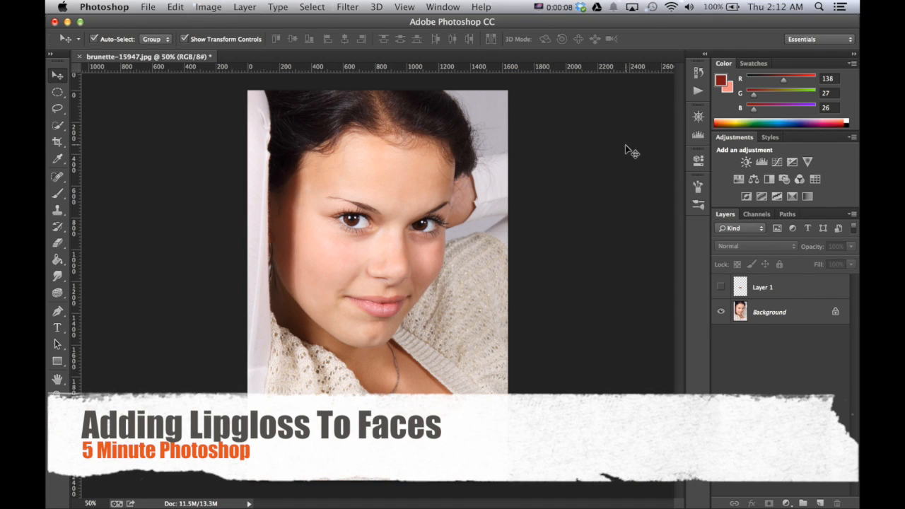
mouse_move(607, 317)
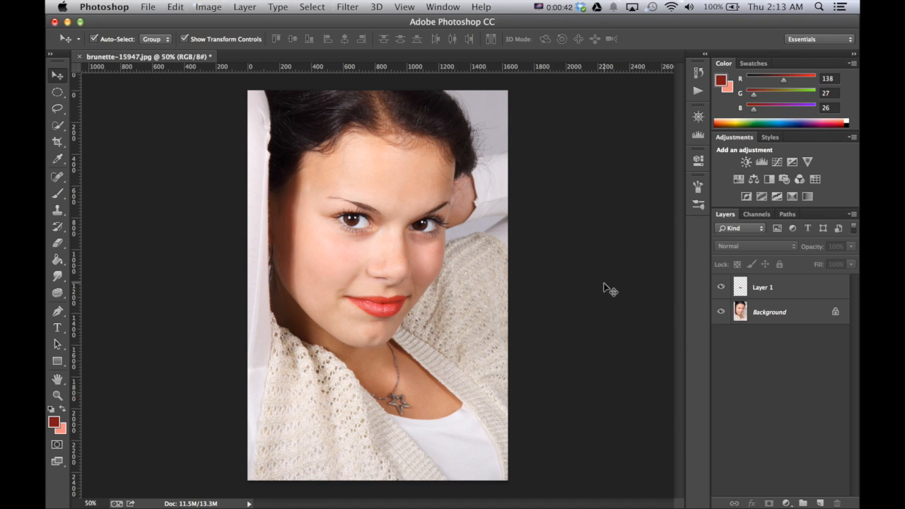
Delete the red-lip demo Layer 1, leaving only the portrait background
left_click(762, 288)
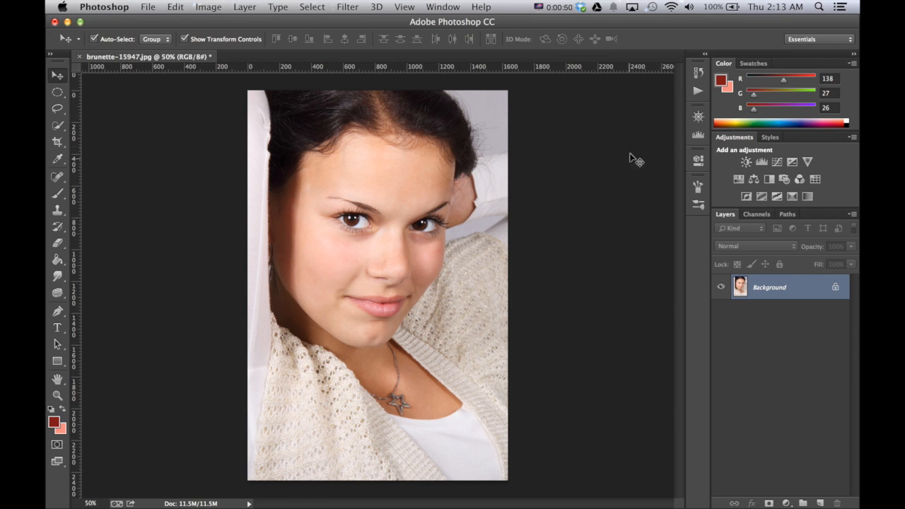
mouse_move(615, 203)
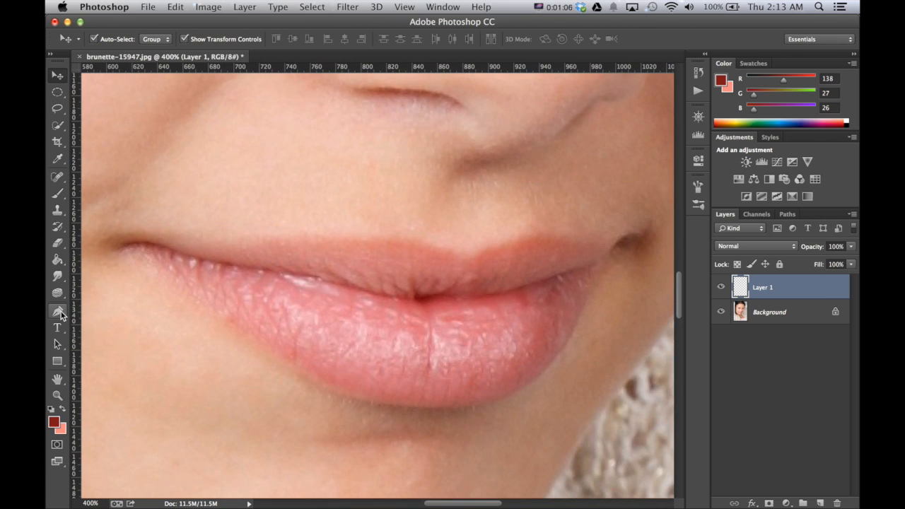
Select the Pen tool for tracing the lips on the new layer
left_click(55, 311)
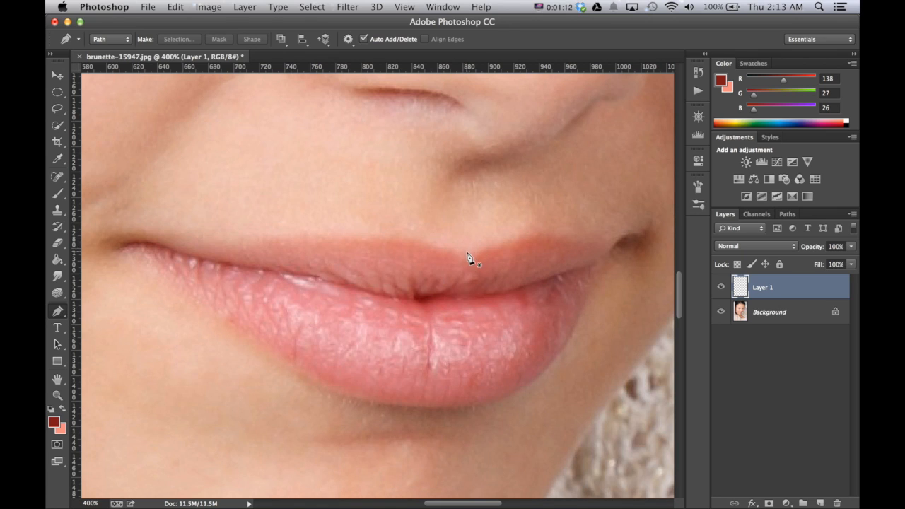
Place Pen anchor points along the upper and lower lip edges to close the outline
left_click(507, 234)
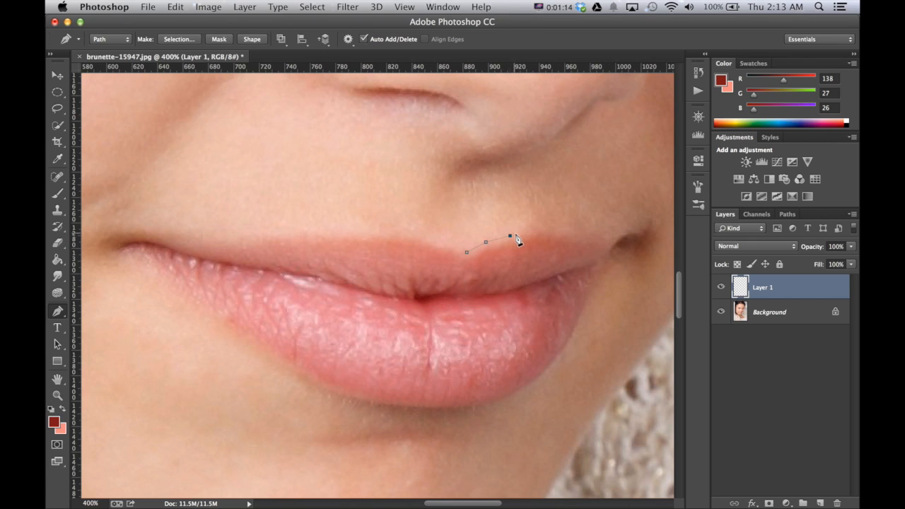
left_click(560, 233)
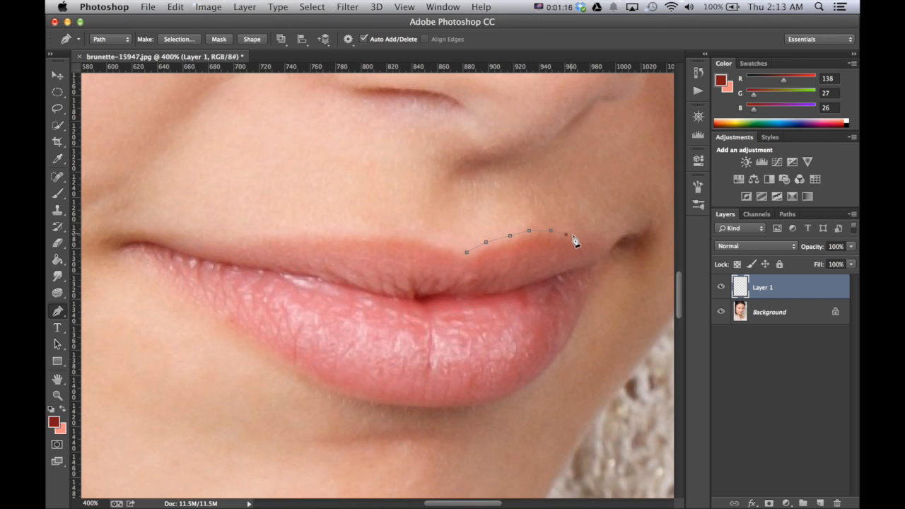
left_click(615, 239)
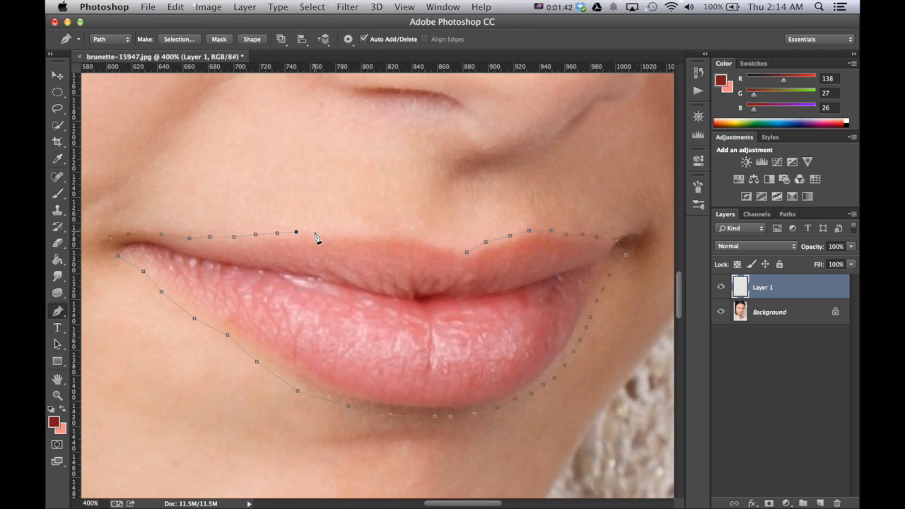
left_click(372, 233)
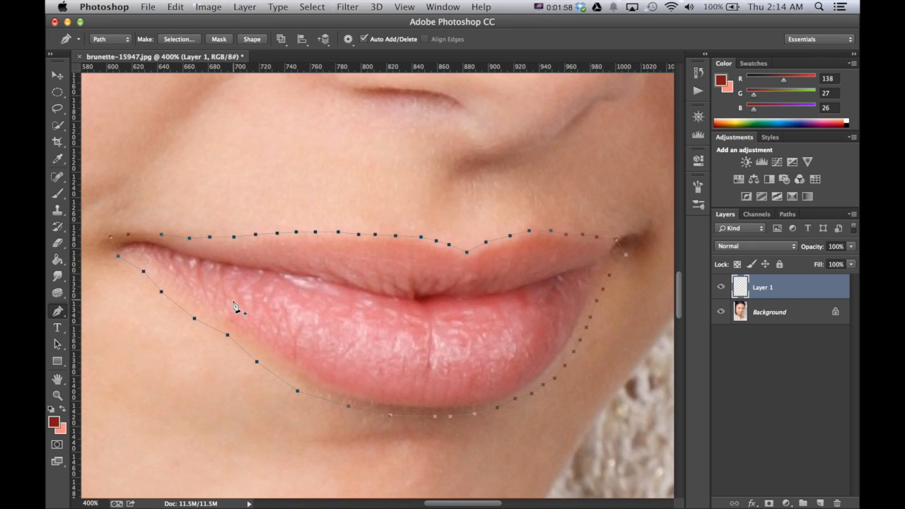
mouse_move(300, 273)
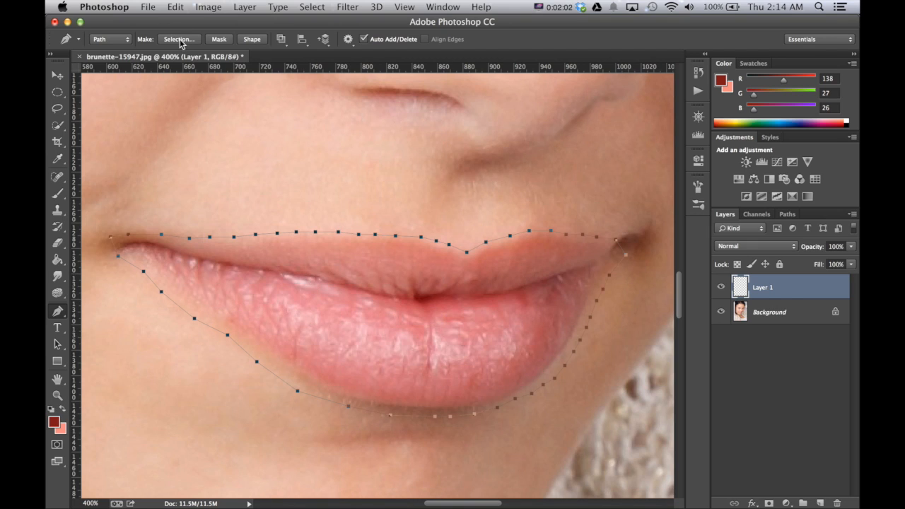
Make a selection from the lip path with Feather Radius 0
left_click(177, 38)
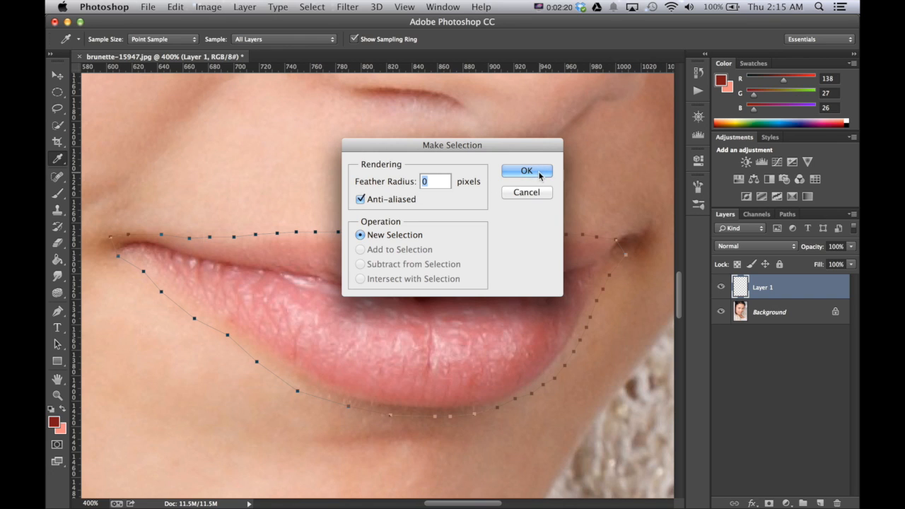
left_click(526, 171)
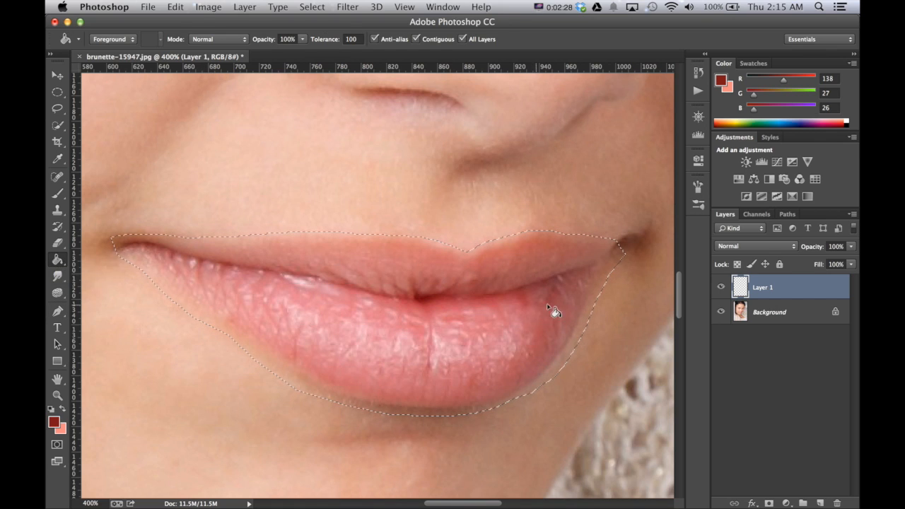
Fill the lip selection with #861313 dark red, then deselect
left_click(53, 422)
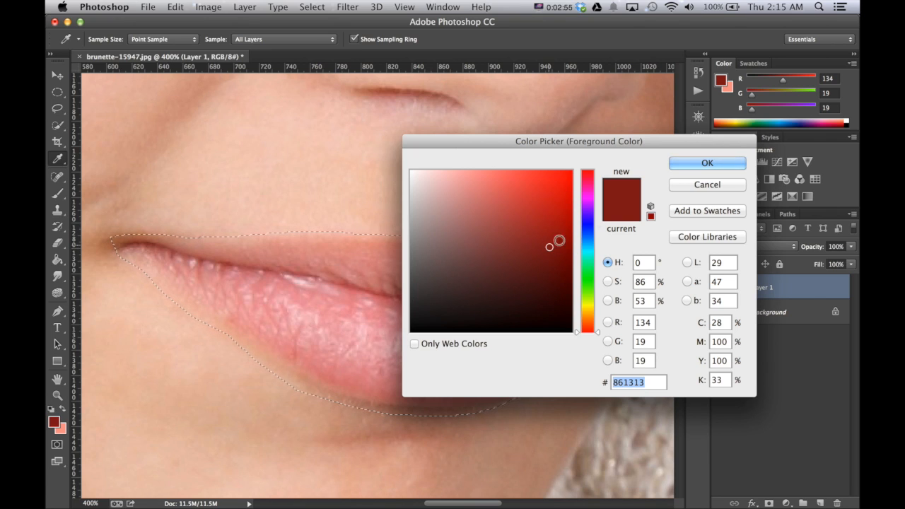
left_click(707, 162)
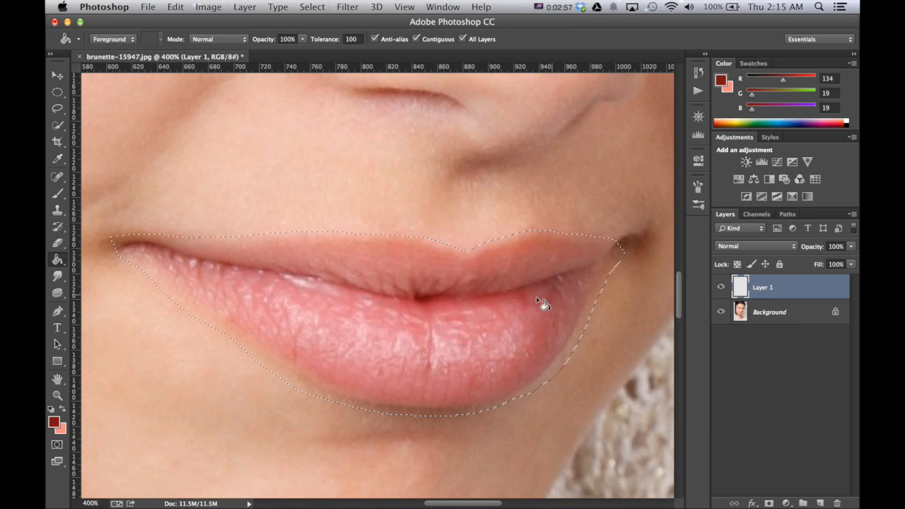
left_click(481, 351)
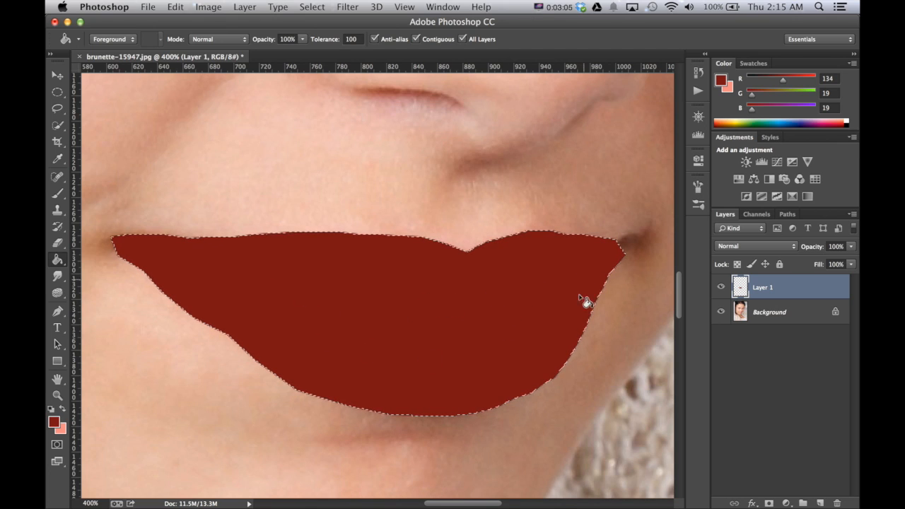
mouse_move(305, 70)
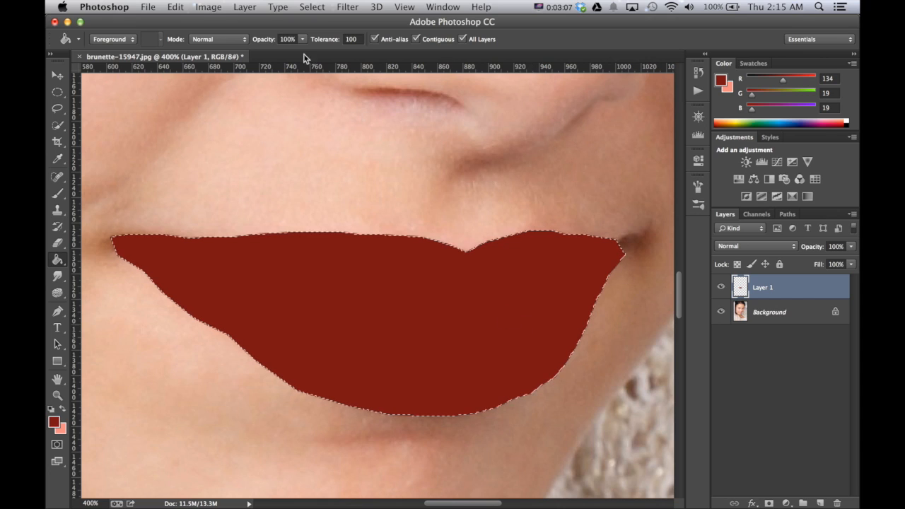
left_click(312, 7)
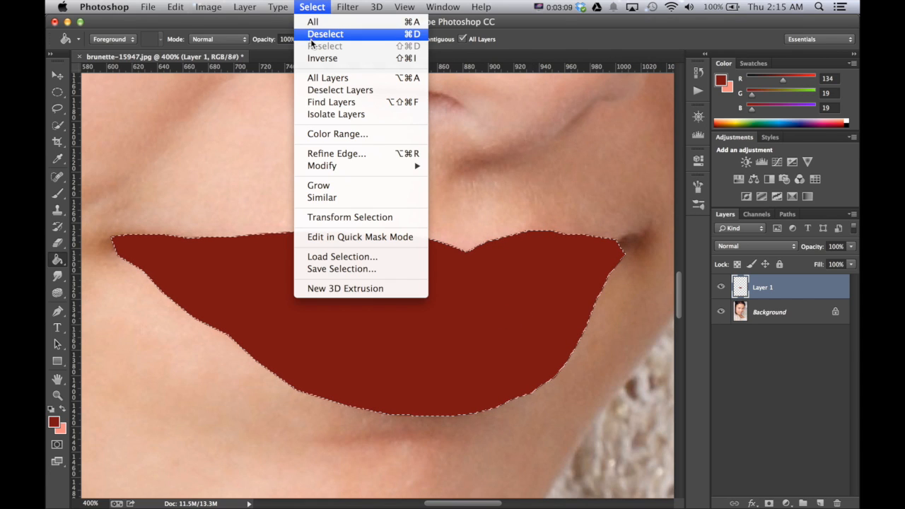
left_click(326, 34)
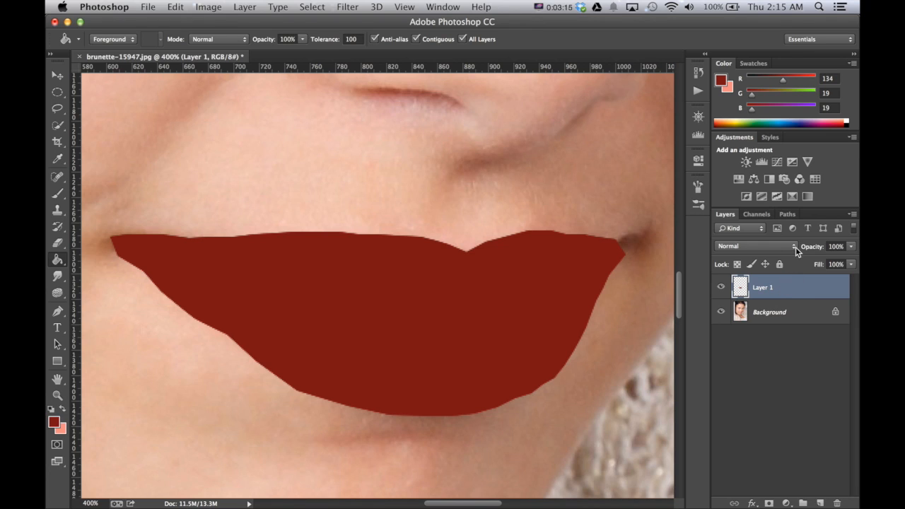
Set Layer 1's blend mode to Overlay
left_click(753, 246)
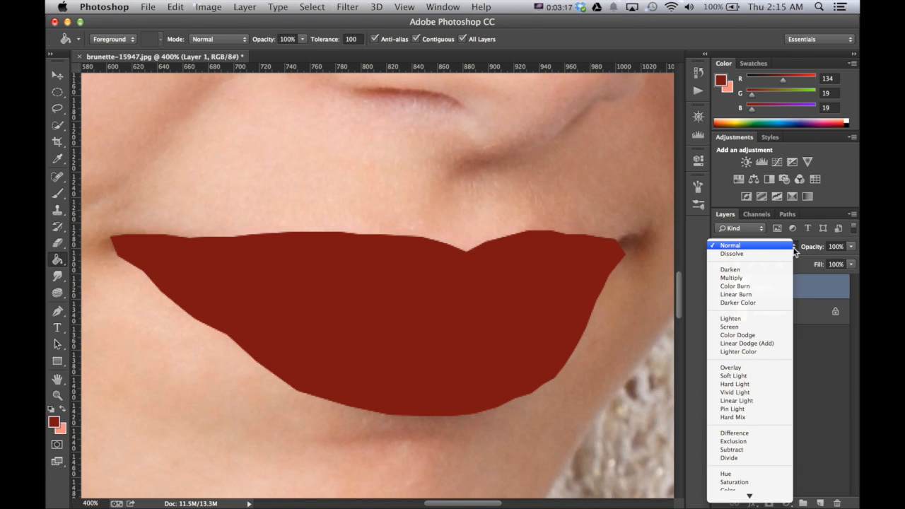
mouse_move(766, 363)
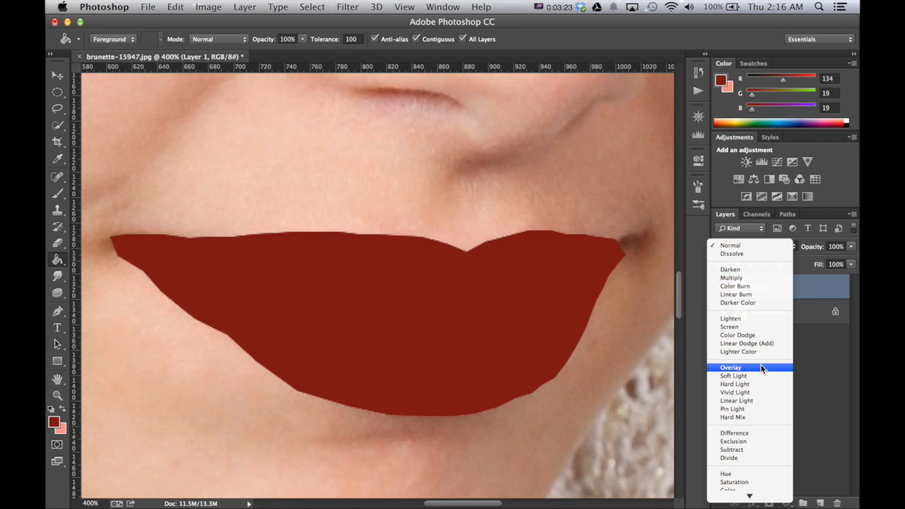
left_click(731, 367)
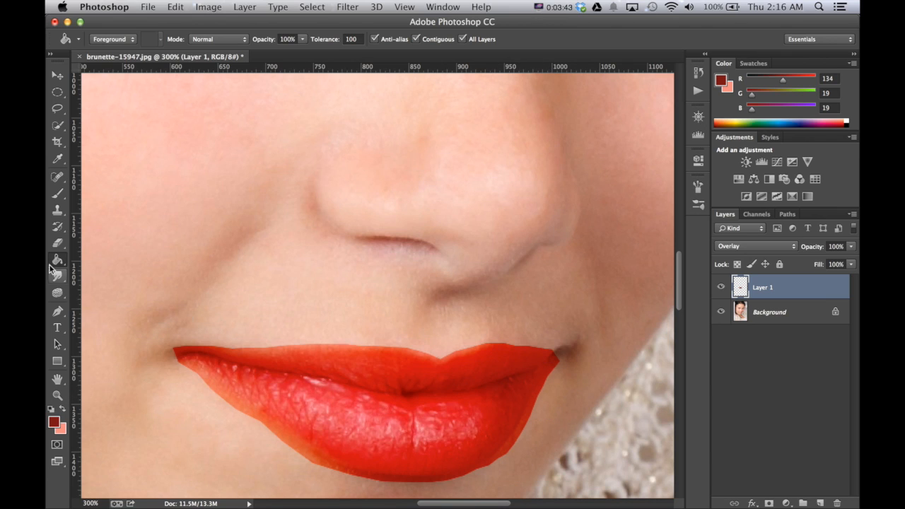
Erase the red spill beyond the lower lip edge with the 30 px Eraser
left_click(58, 247)
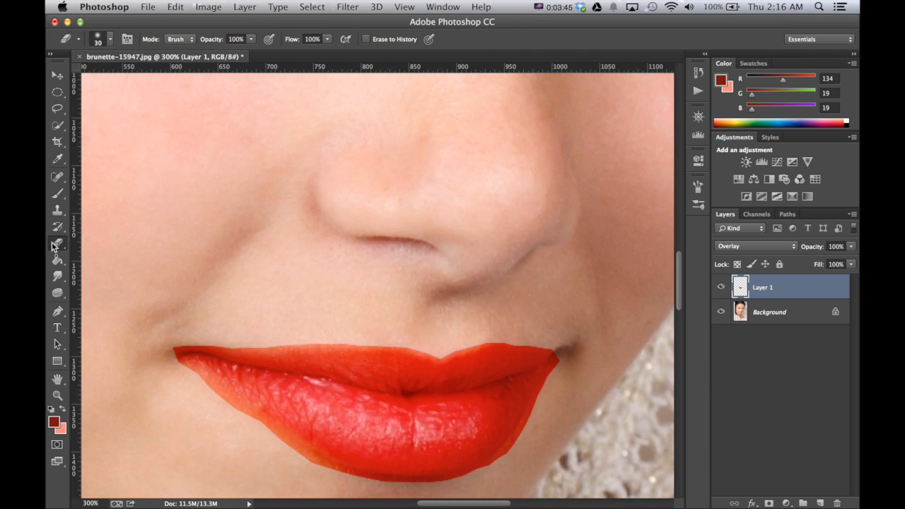
mouse_move(113, 34)
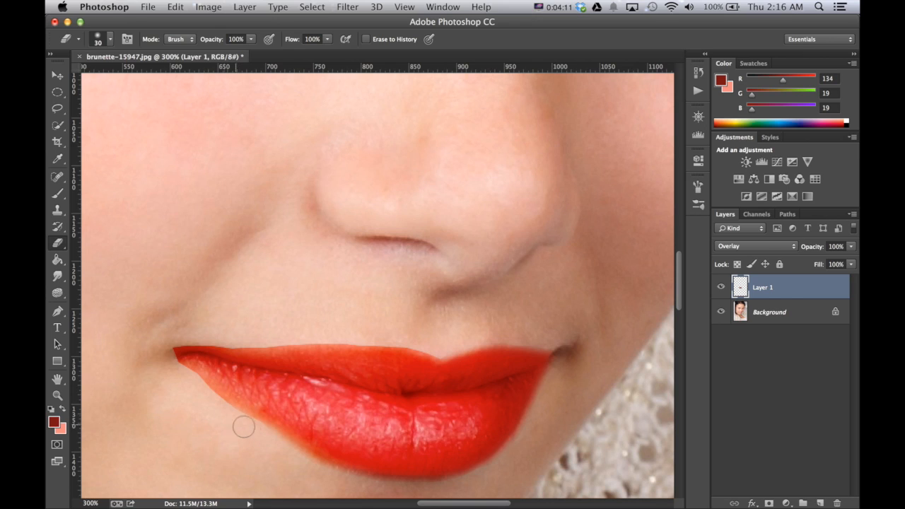
left_click_drag(244, 426, 179, 370)
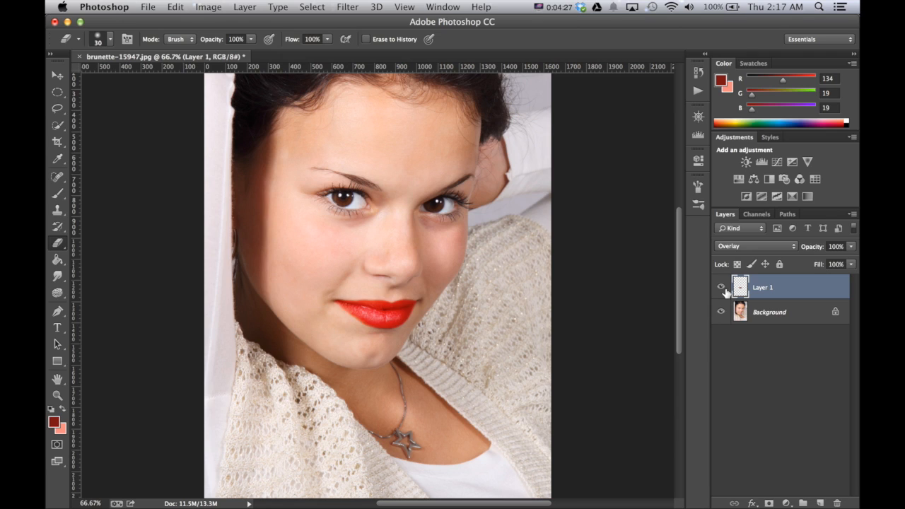
mouse_move(721, 287)
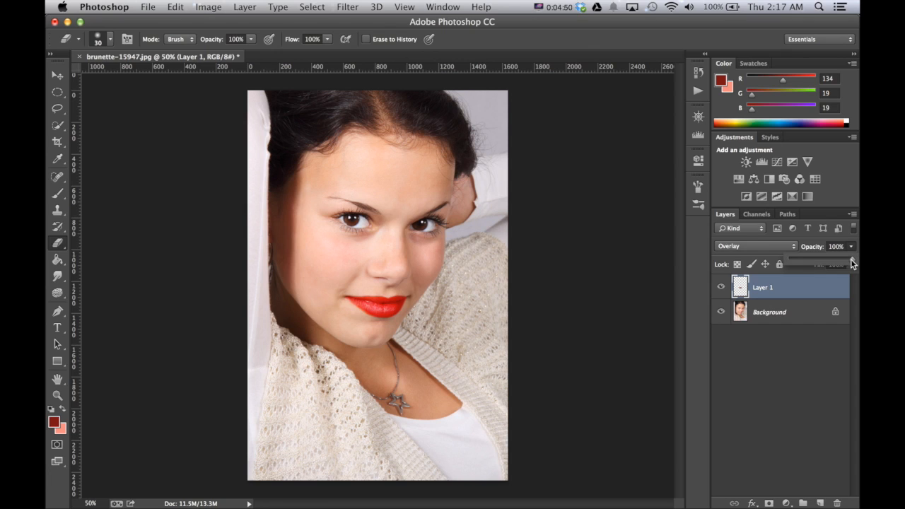
Lower Layer 1's opacity slider to 60%
left_click_drag(853, 263, 829, 263)
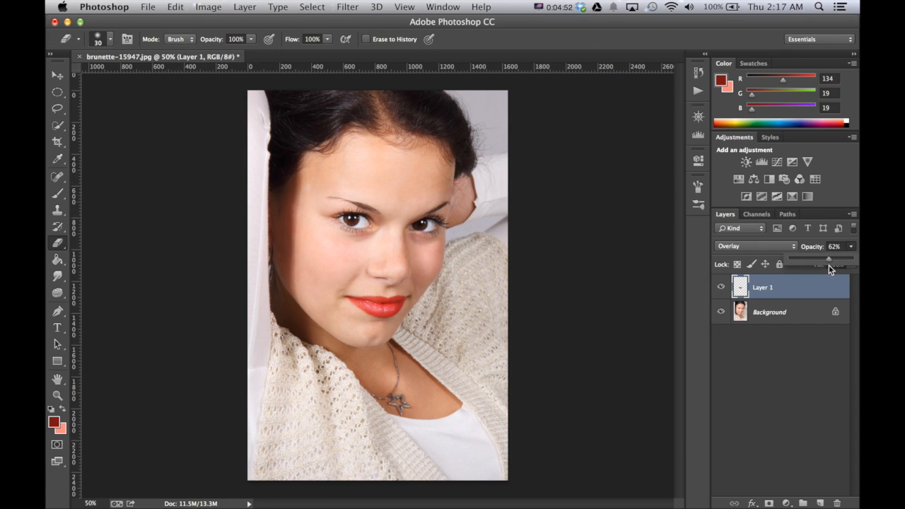
left_click_drag(828, 258, 825, 258)
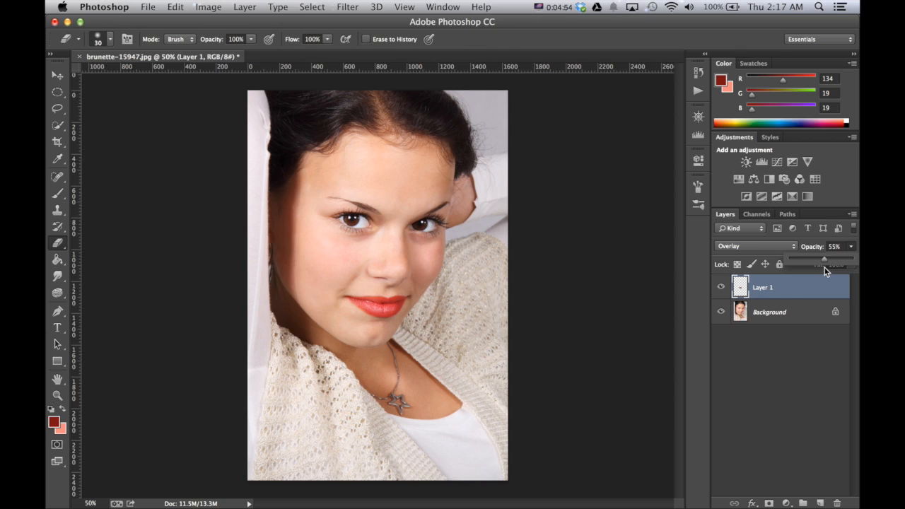
left_click_drag(825, 258, 829, 258)
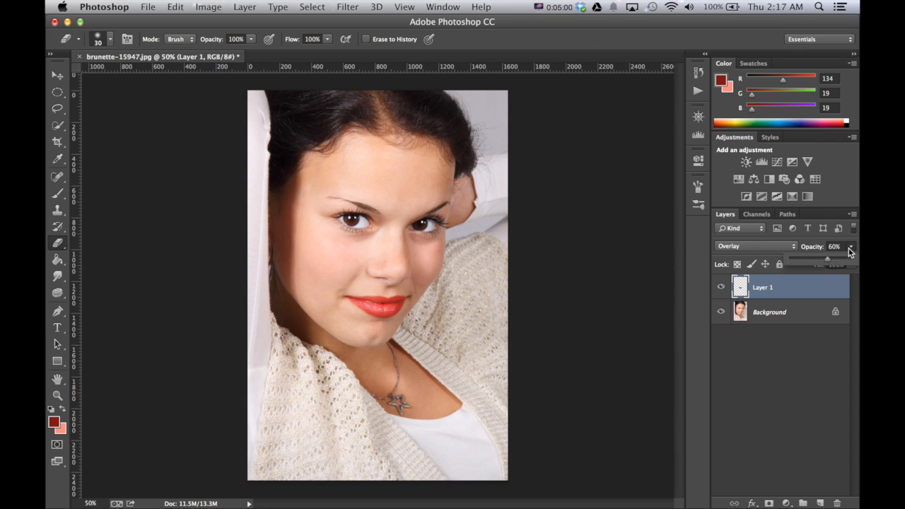
left_click(837, 246)
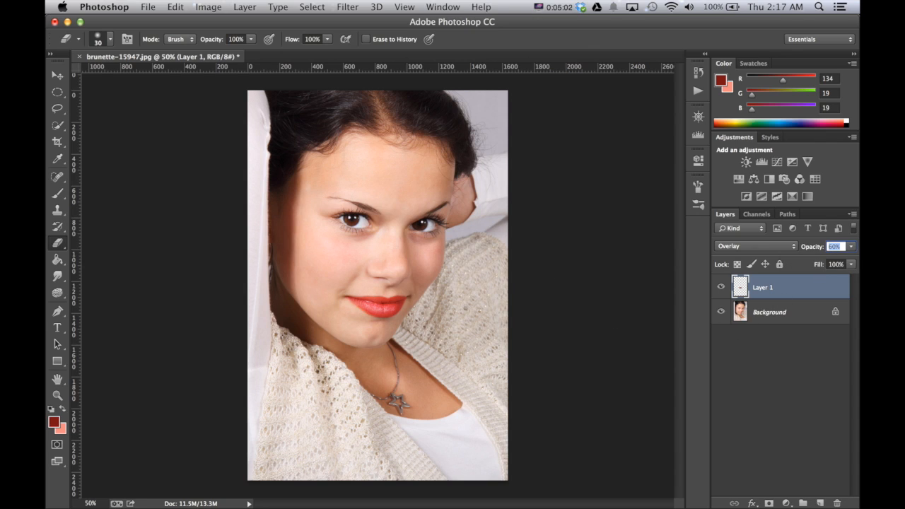